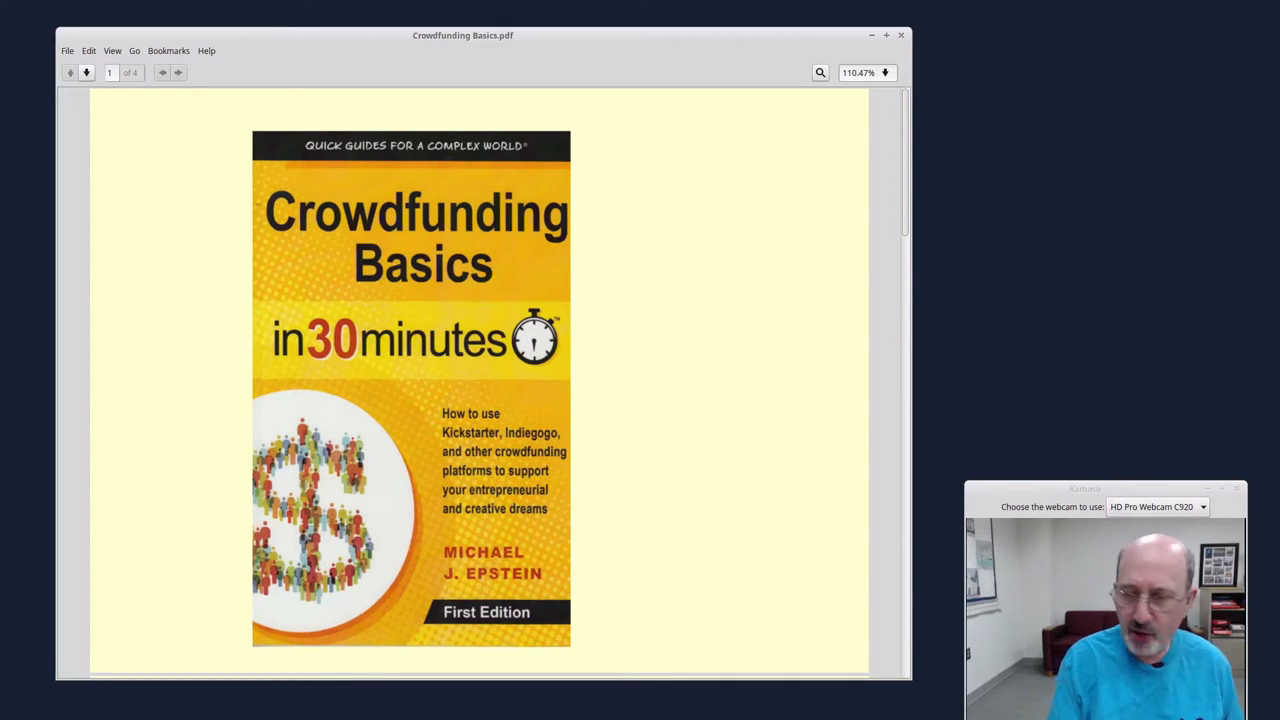
Page forward past the author/back cover page to page 3, 'The importance of being the underdog'
click(178, 72)
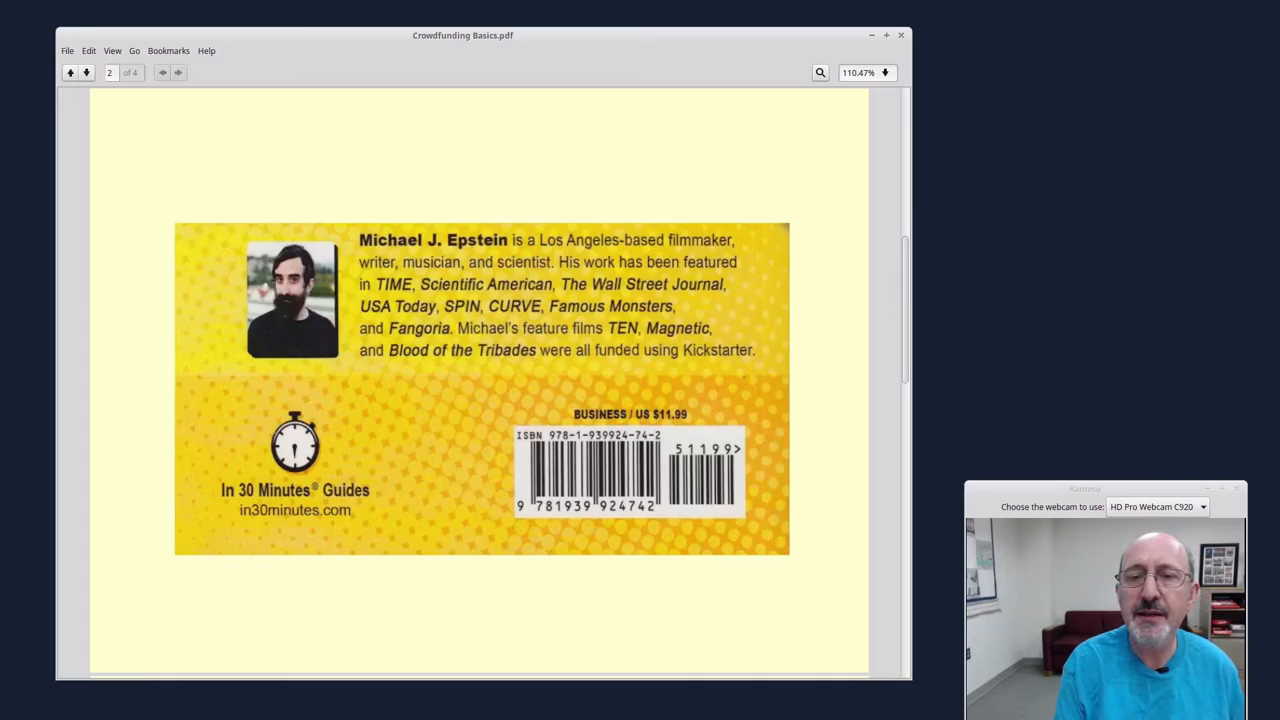
click(56, 72)
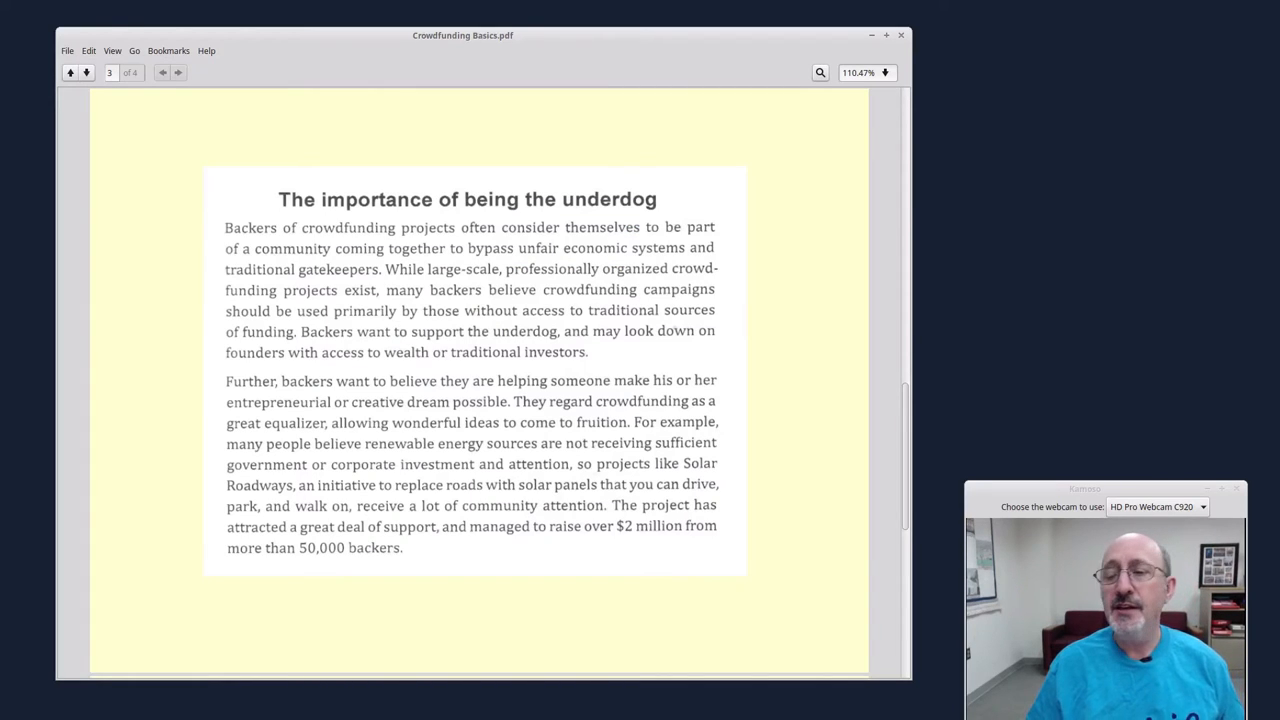